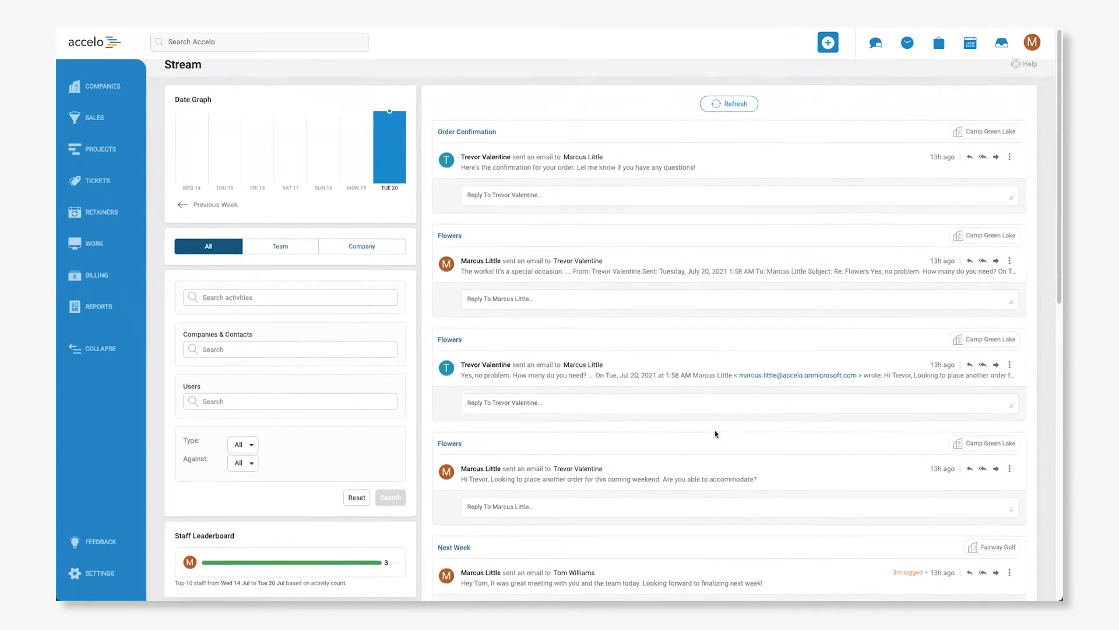
Open the Cole Test contact from Recently Viewed contacts and show its More actions list
scroll("down", 3)
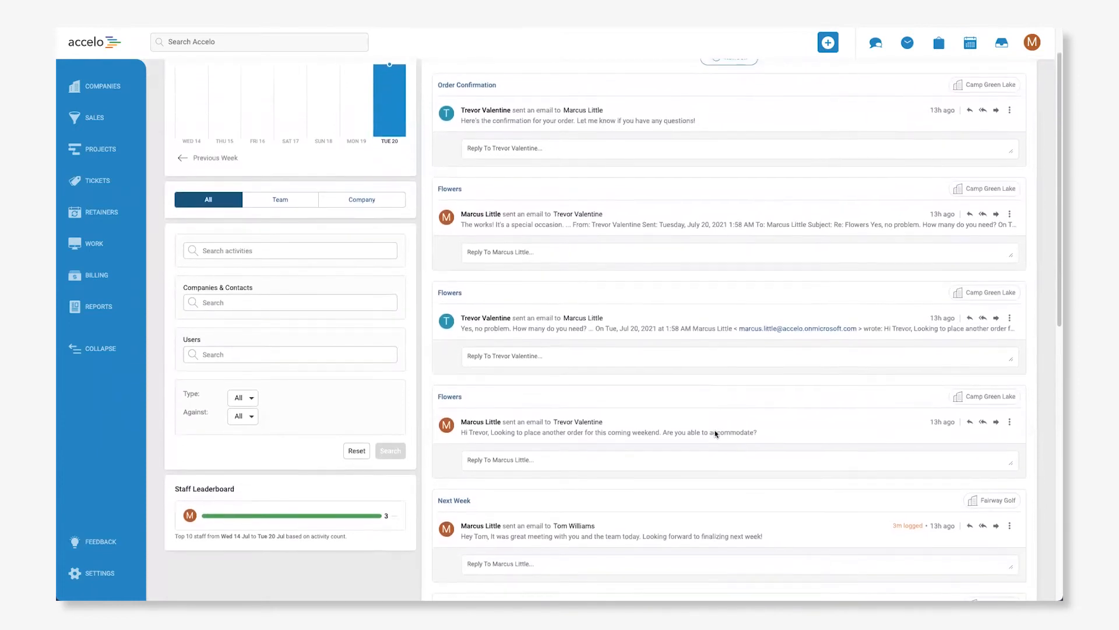
scroll("down", 3)
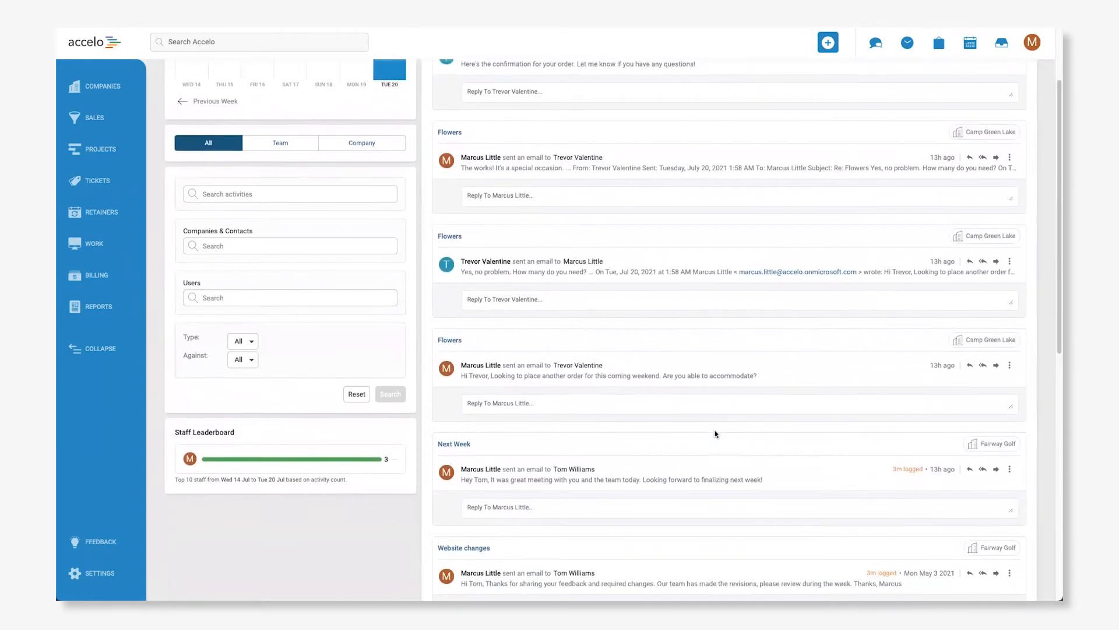
scroll("down", 3)
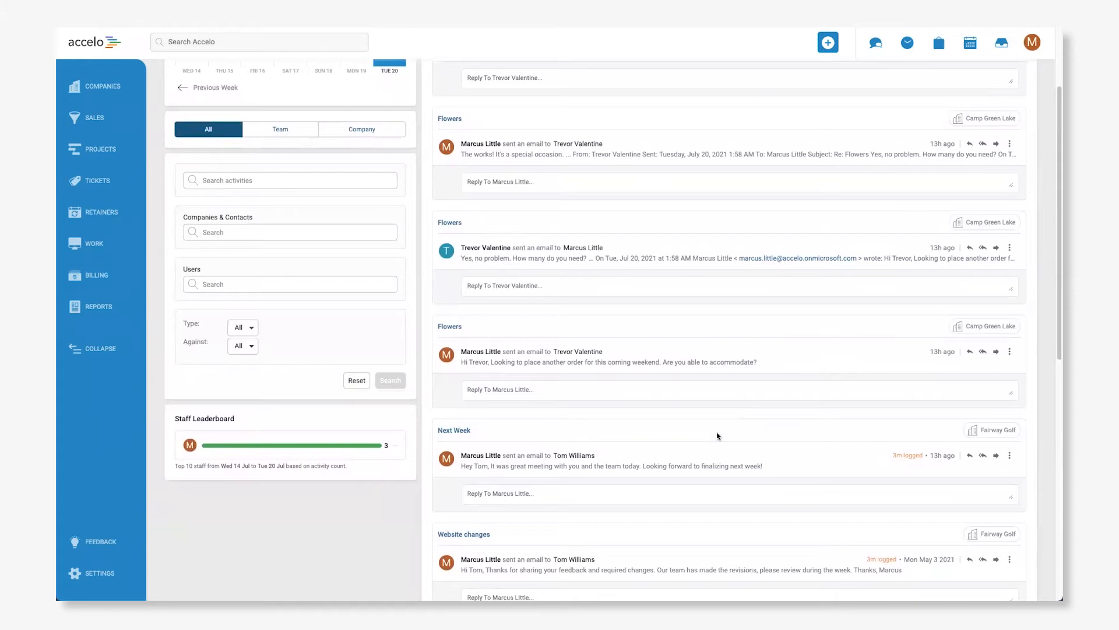
mouse_move(251, 111)
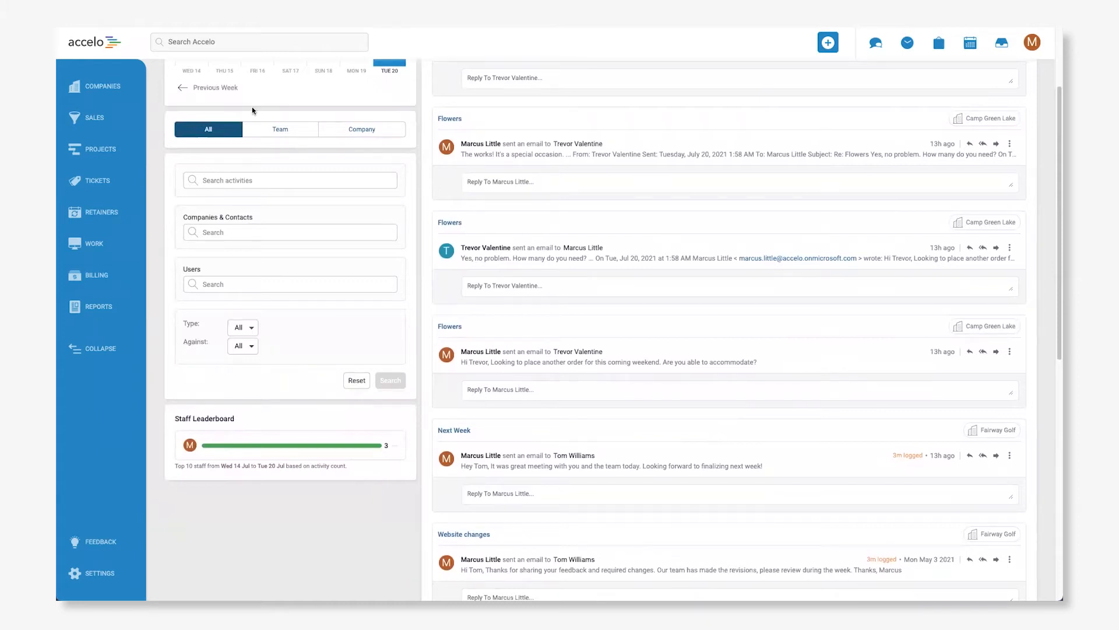
left_click(258, 41)
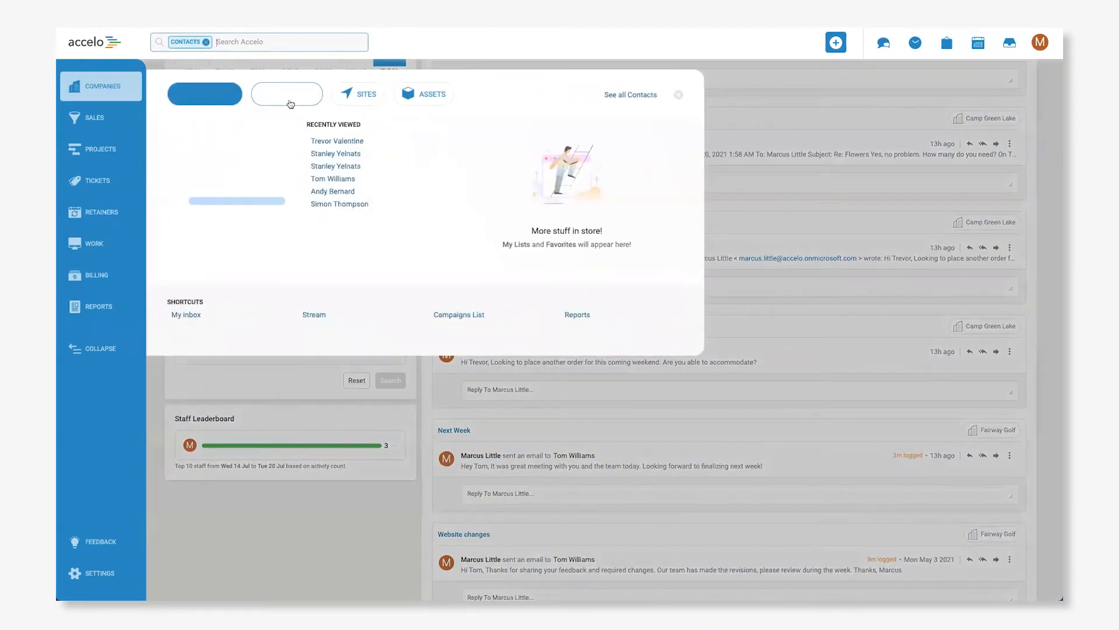
left_click(287, 93)
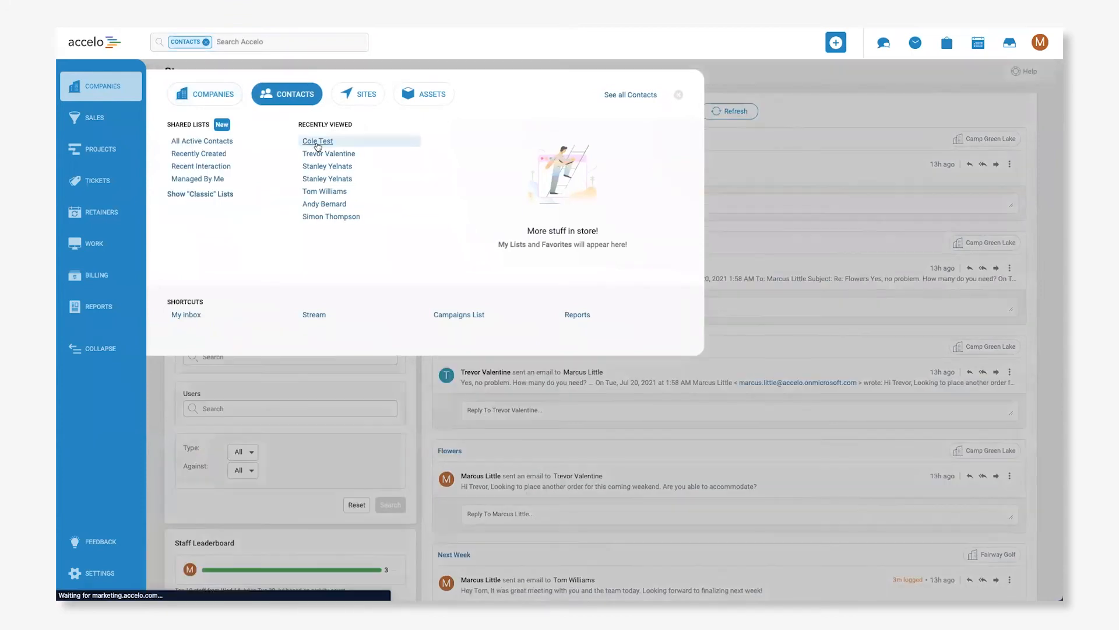
left_click(317, 141)
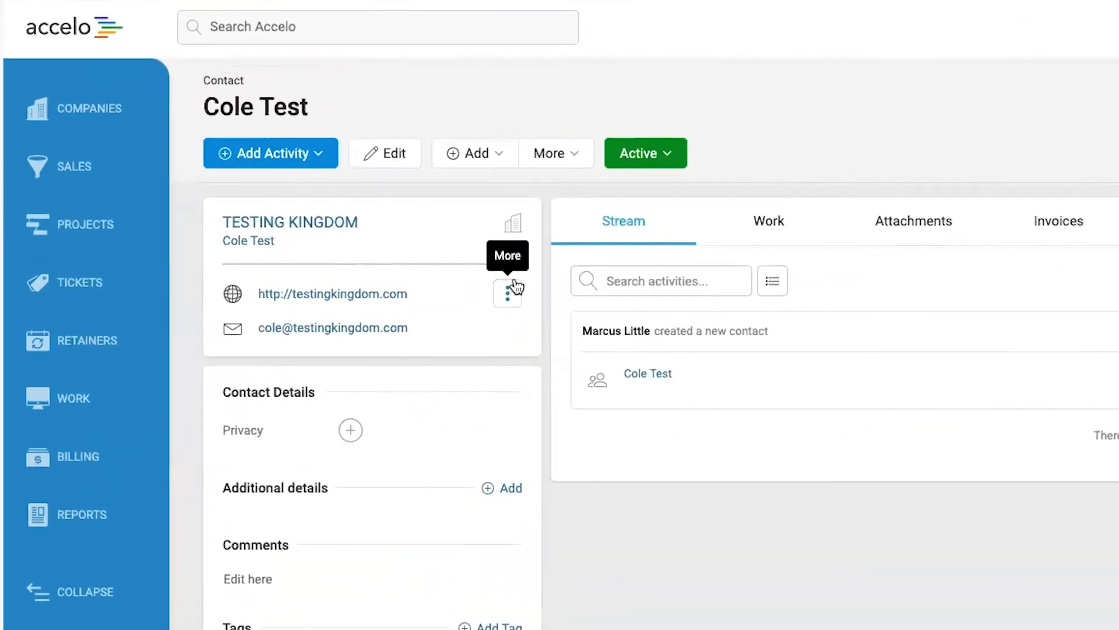
left_click(508, 293)
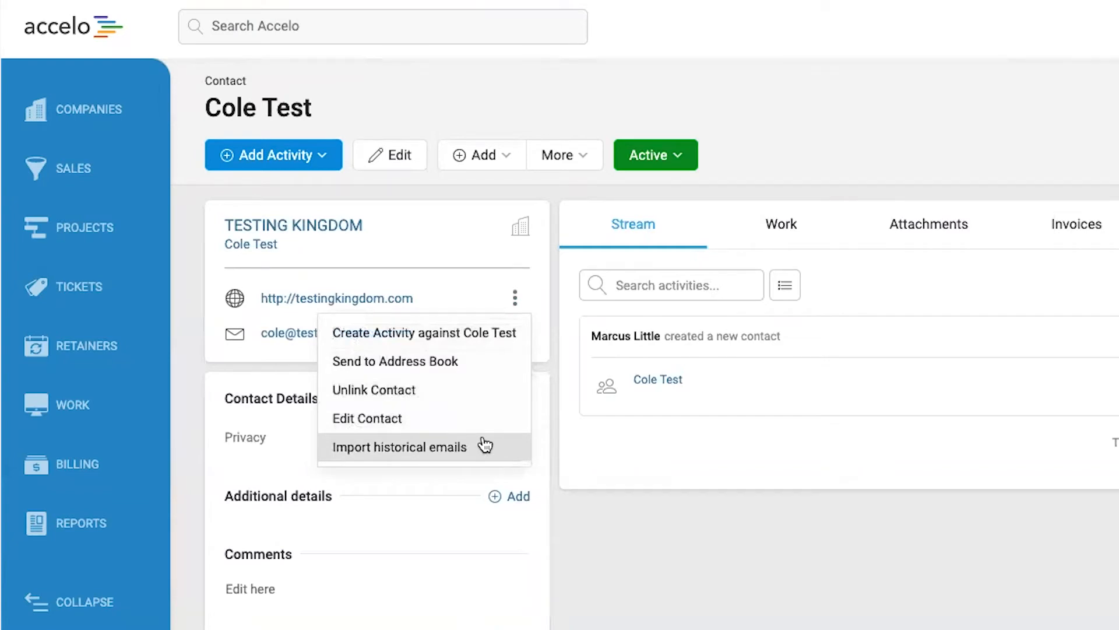
mouse_move(777, 523)
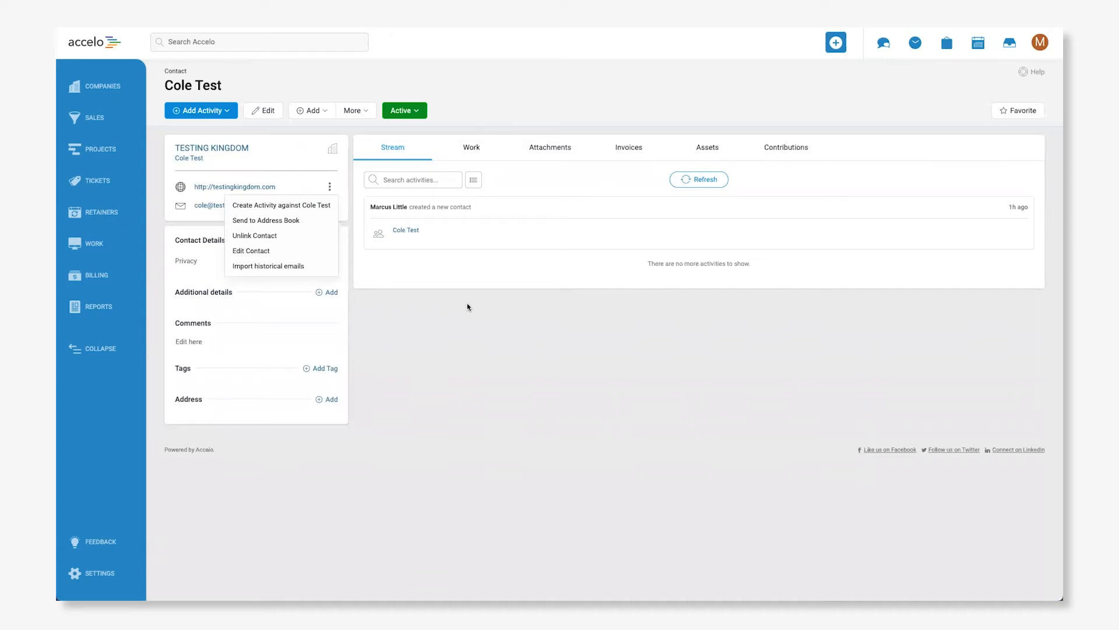
Switch on Sync Incoming Email and Sync Outgoing Email in the Microsoft 365 integration
left_click(1039, 42)
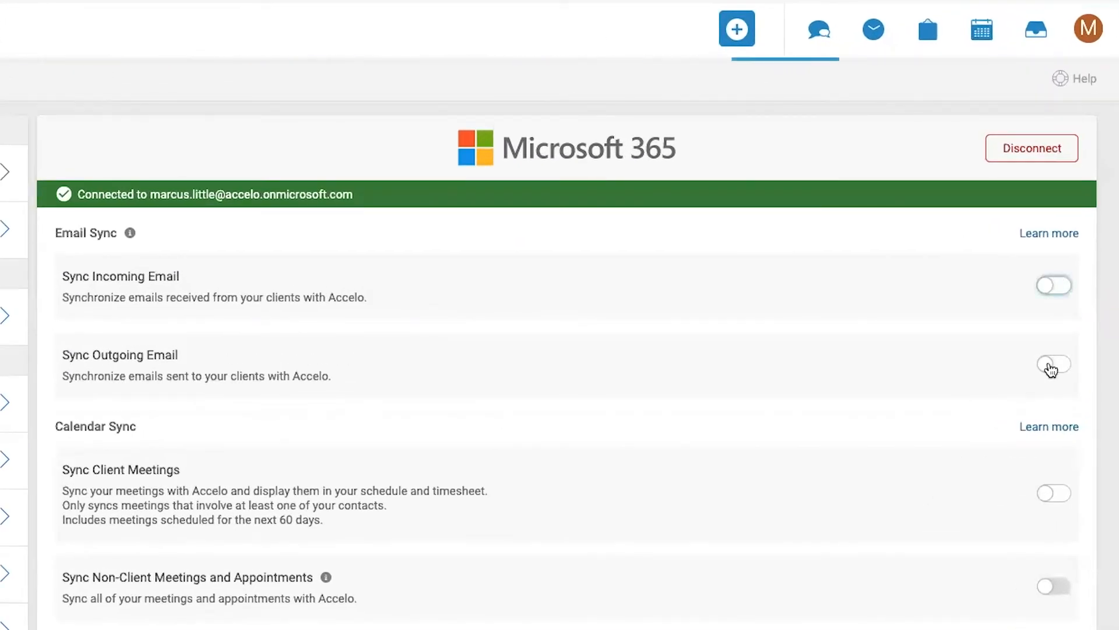
left_click(1054, 286)
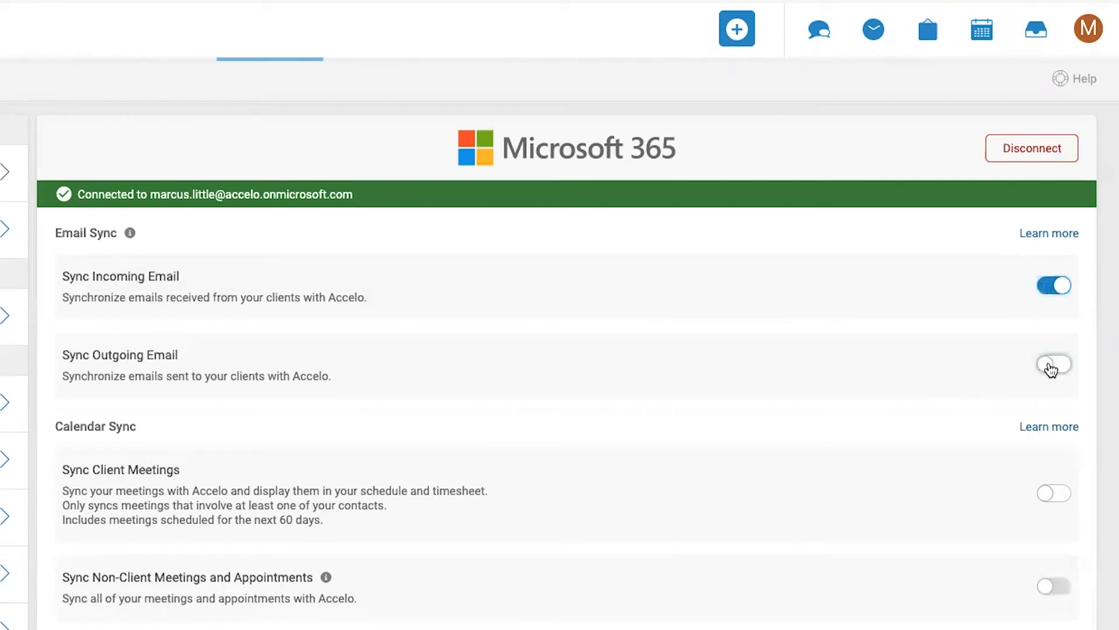
left_click(1054, 364)
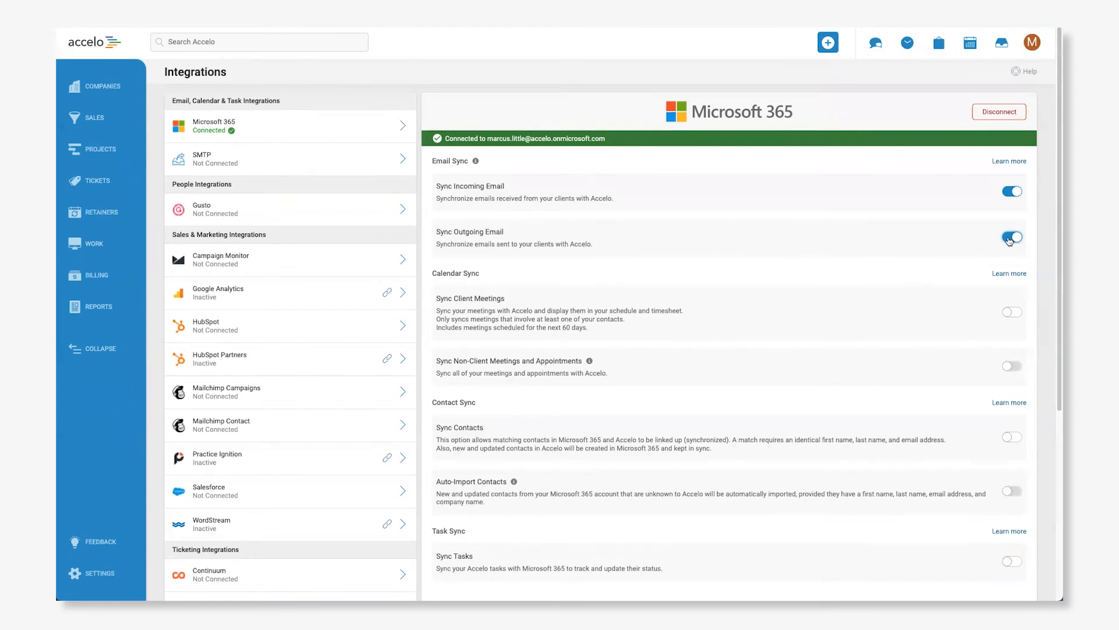
left_click(1011, 238)
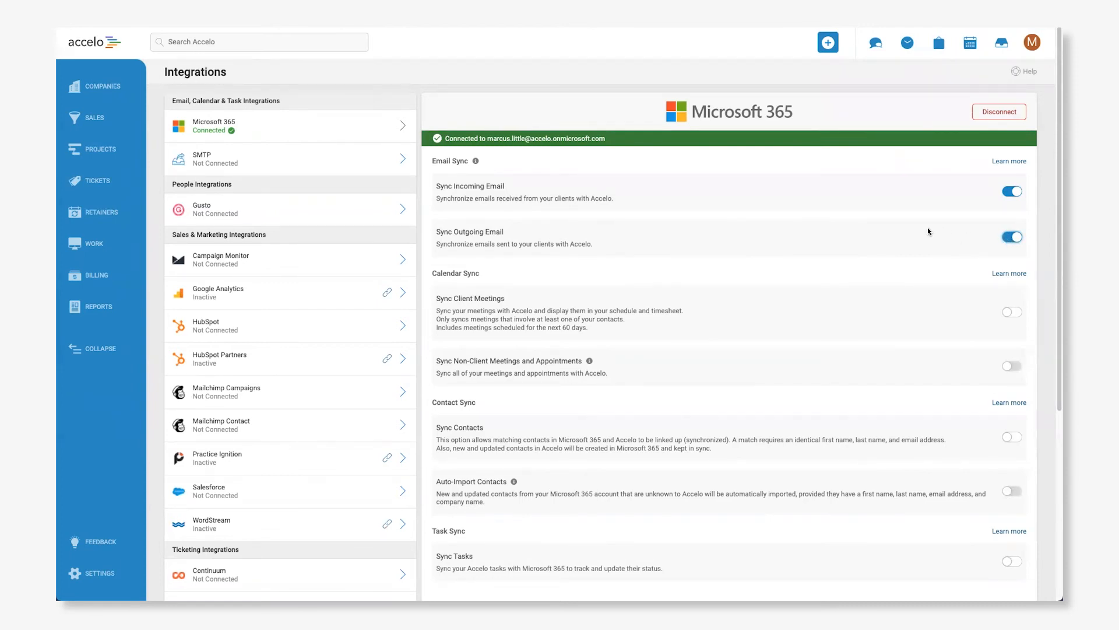
Reopen the Cole Test (Testing Kingdom) contact from Recently Viewed contacts
left_click(102, 85)
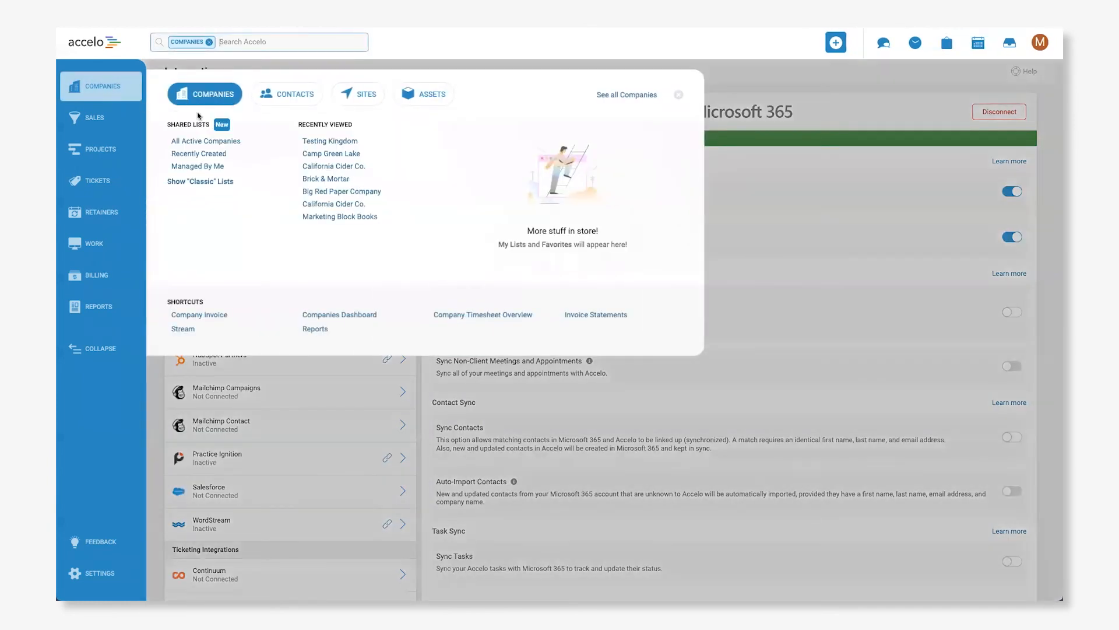
left_click(286, 93)
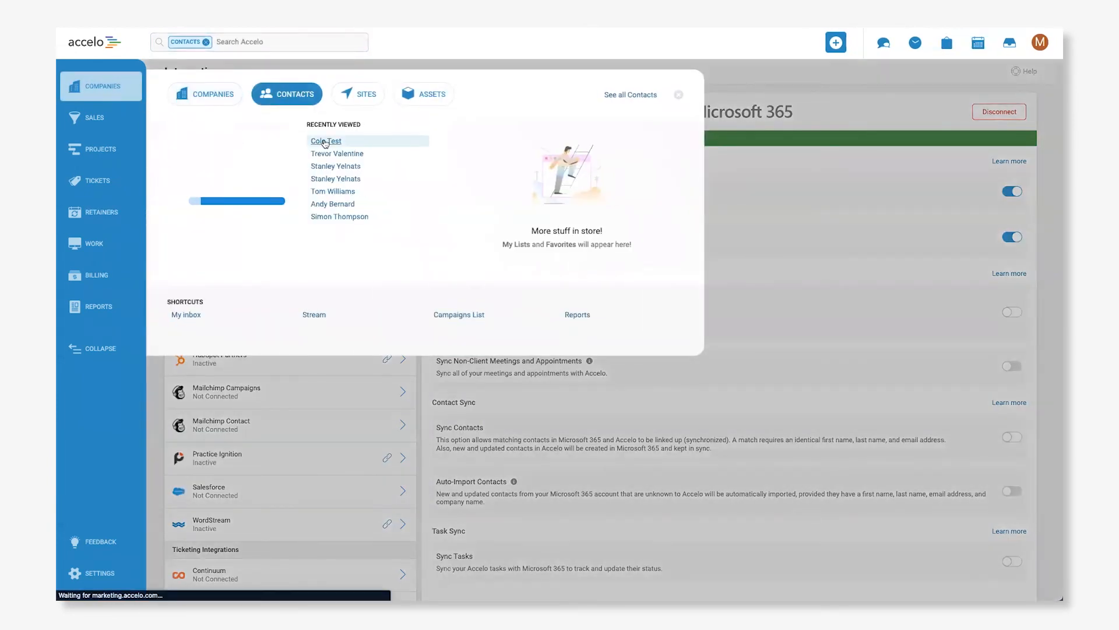
left_click(325, 140)
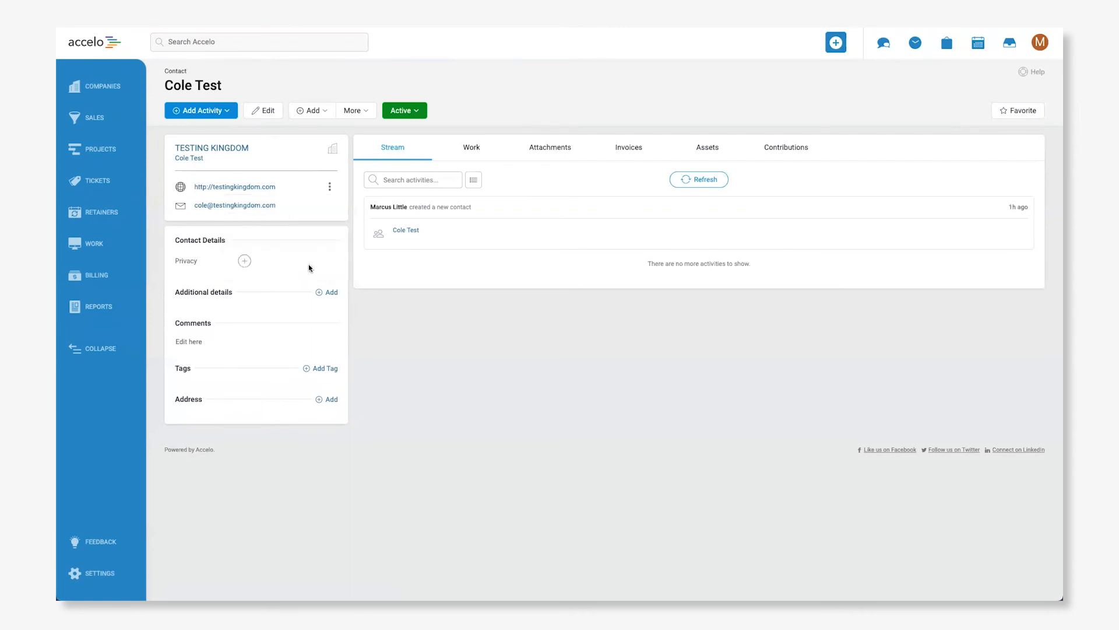
mouse_move(454, 353)
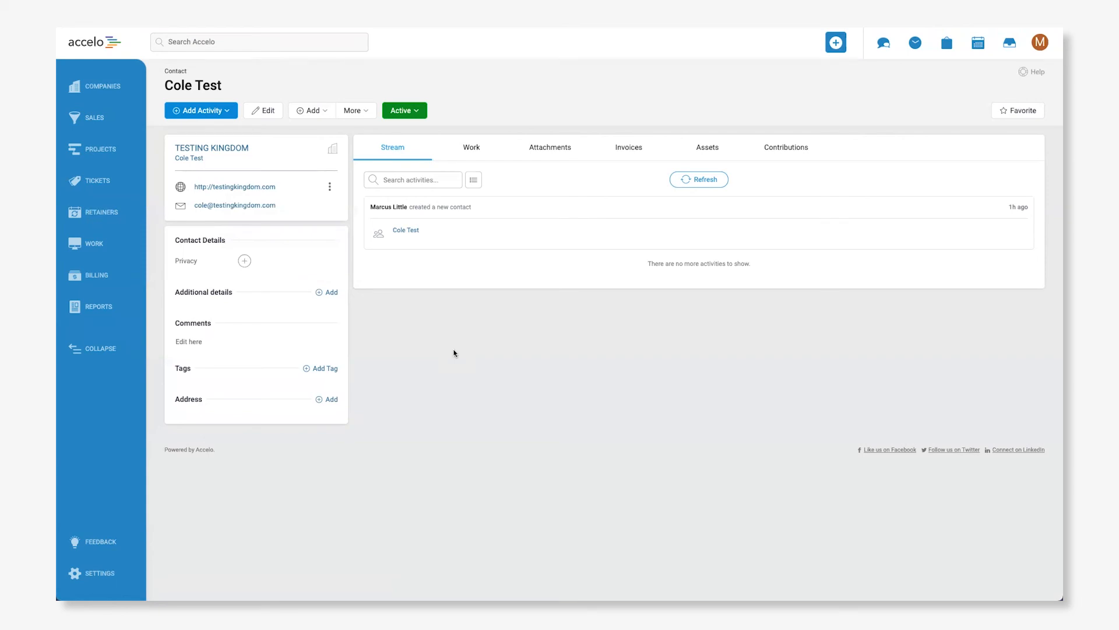
mouse_move(593, 357)
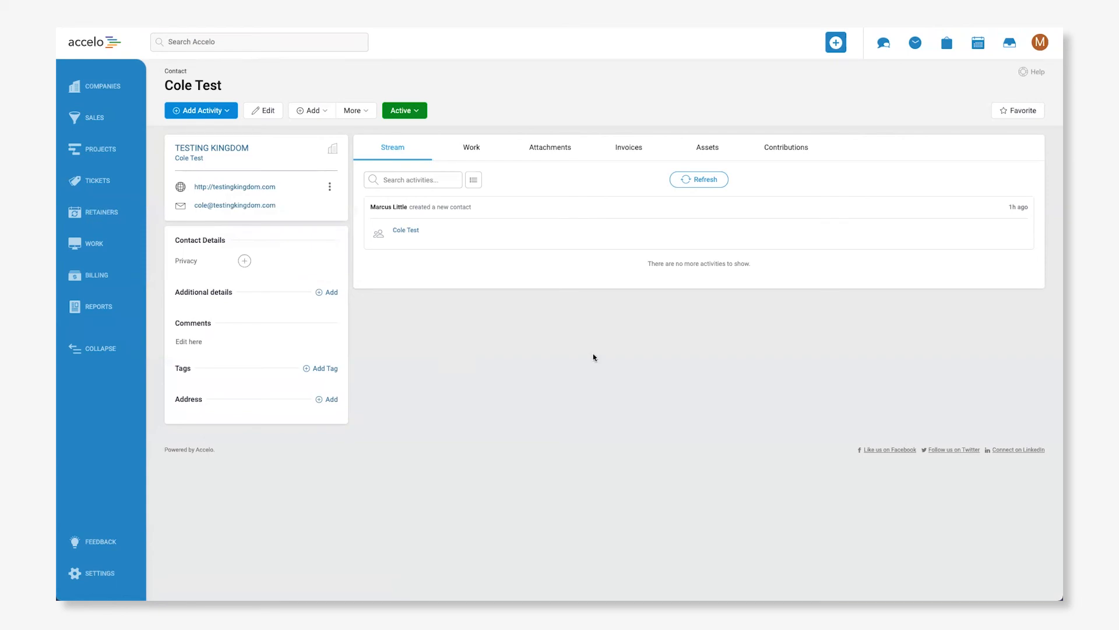